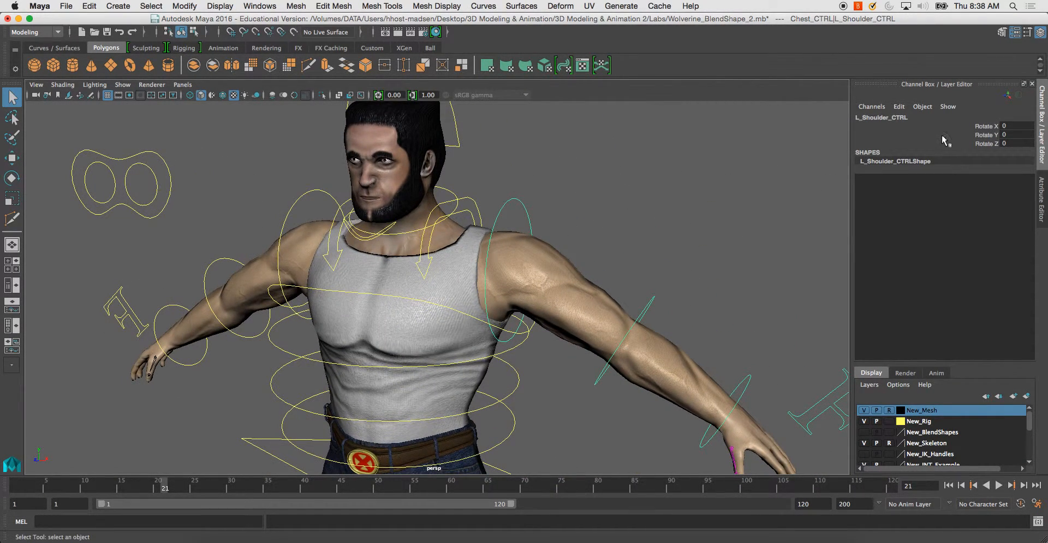
mouse_move(586, 212)
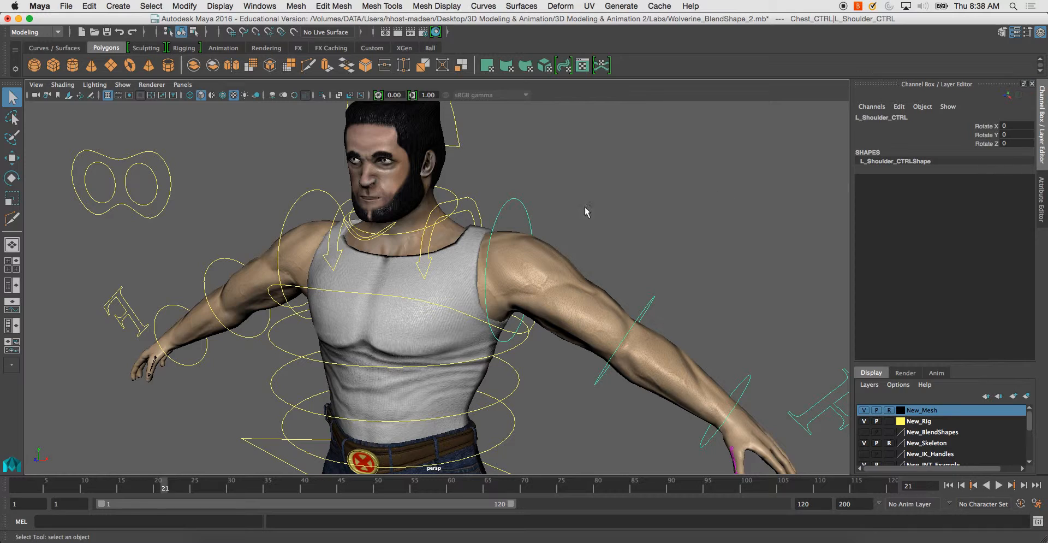
- Add the pants mesh to the selection of body meshes while orbiting around the character
left_click_drag(587, 212, 555, 216)
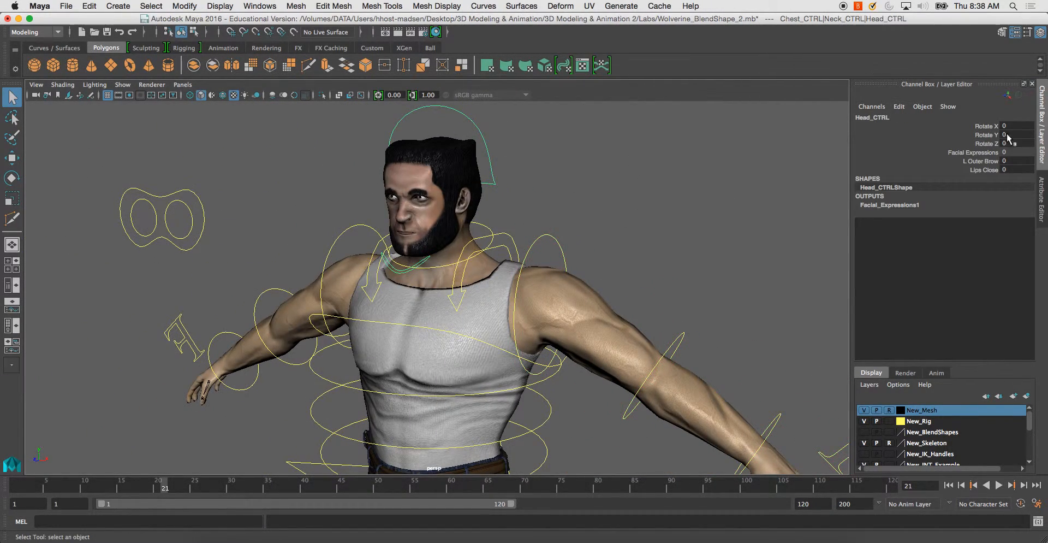
mouse_move(501, 204)
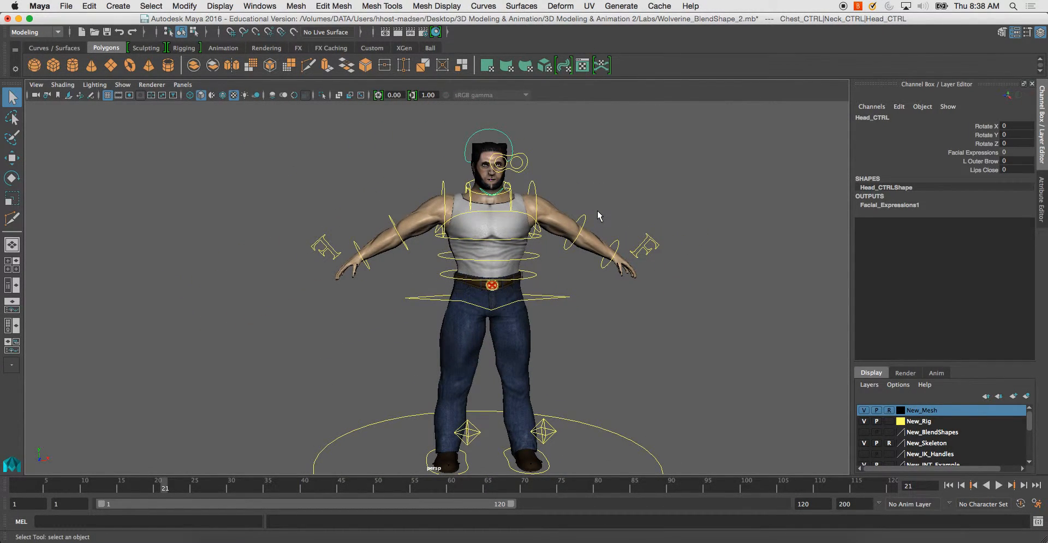
mouse_move(629, 272)
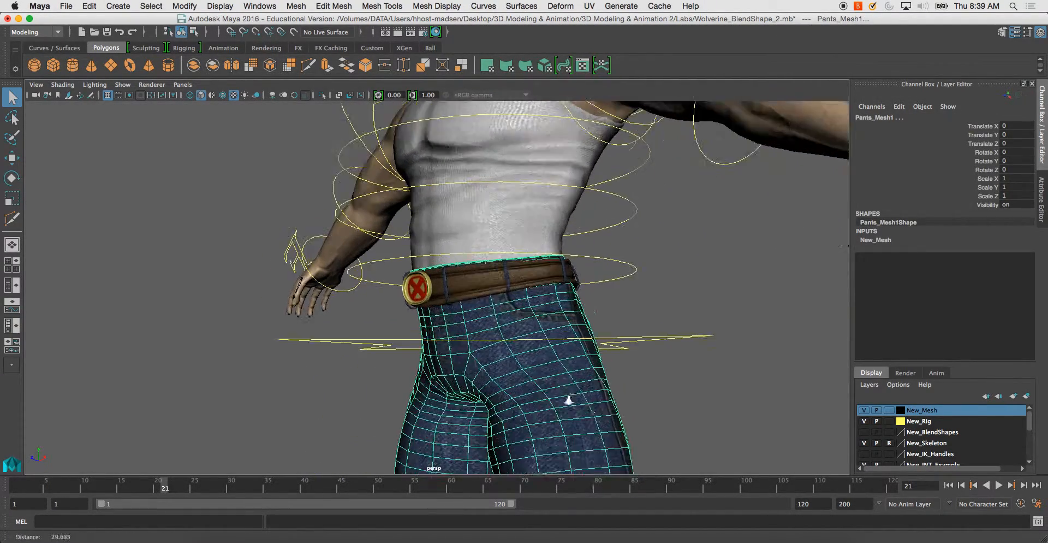
left_click(420, 287)
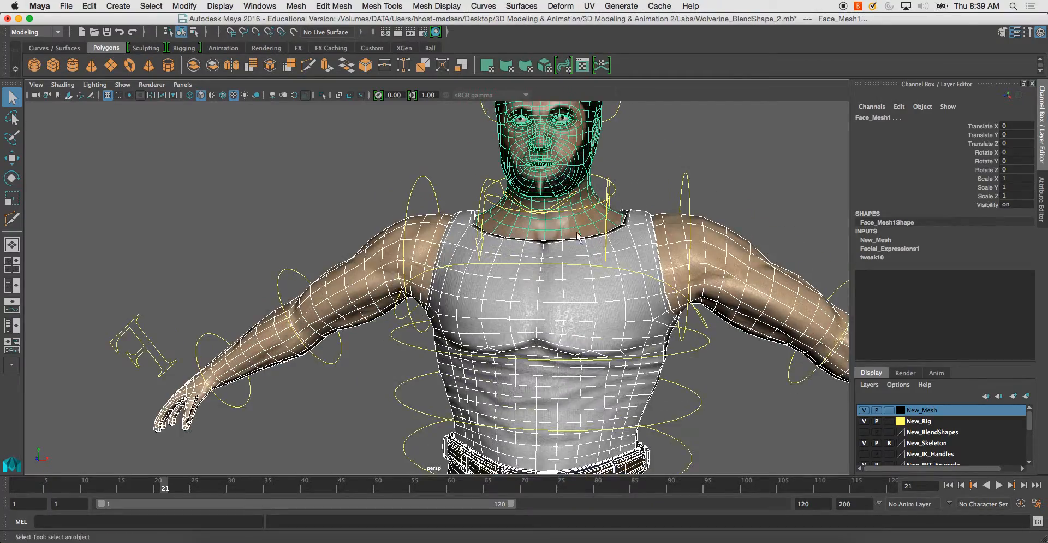
left_click_drag(578, 234, 478, 227)
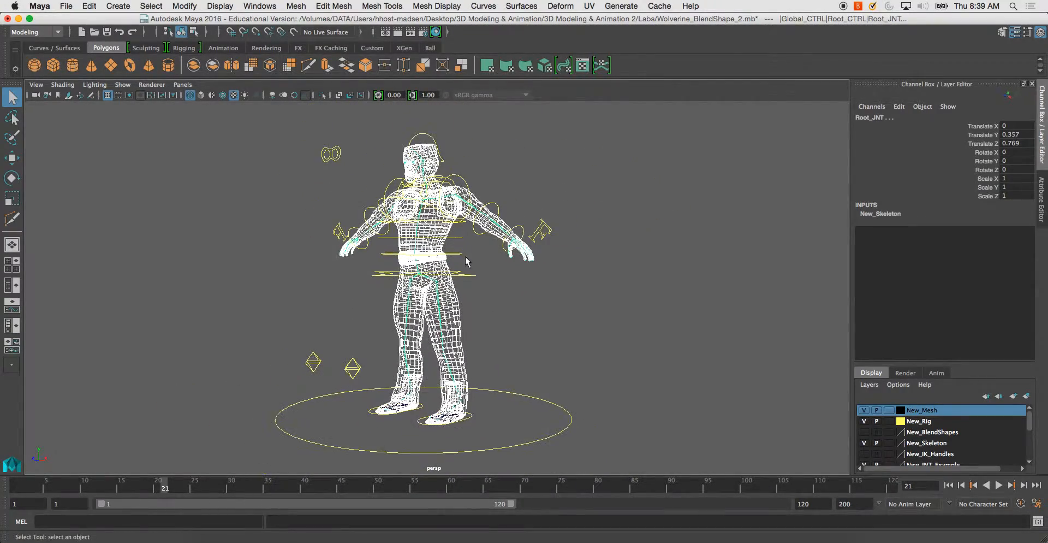
- Bind the selected meshes to the skeleton with Skin > Bind Skin from the Rigging menu set
left_click(33, 32)
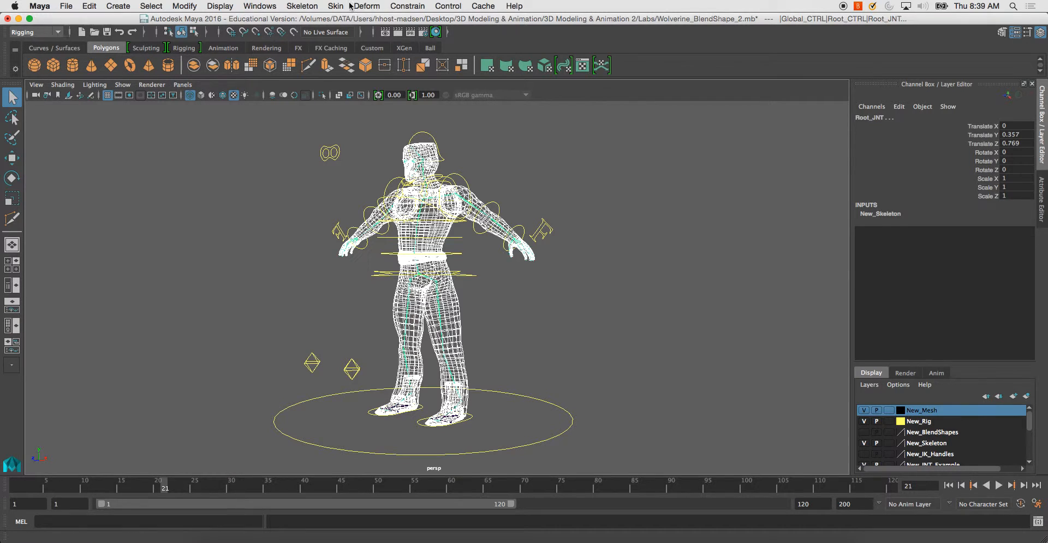
left_click(336, 6)
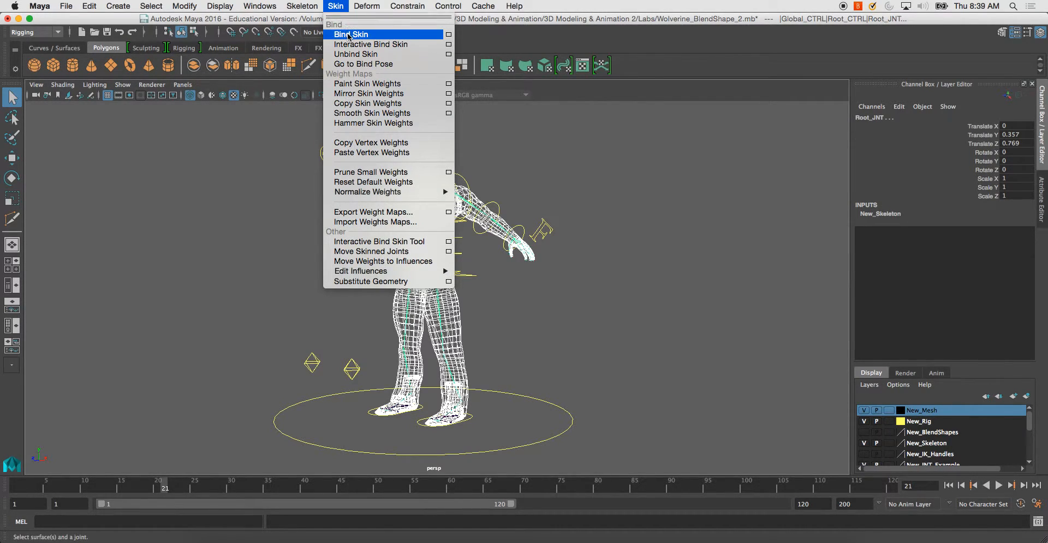
left_click(351, 34)
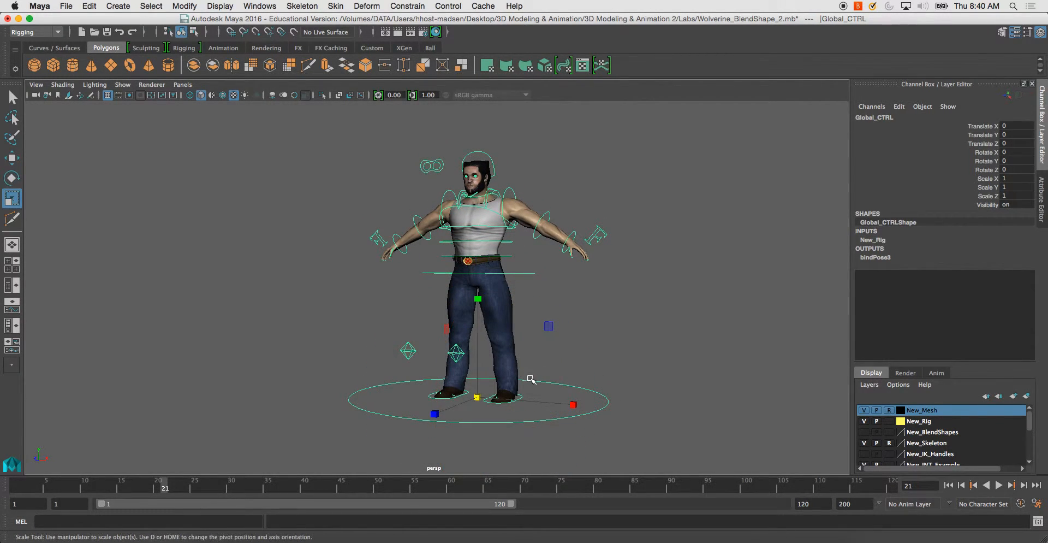
mouse_move(628, 387)
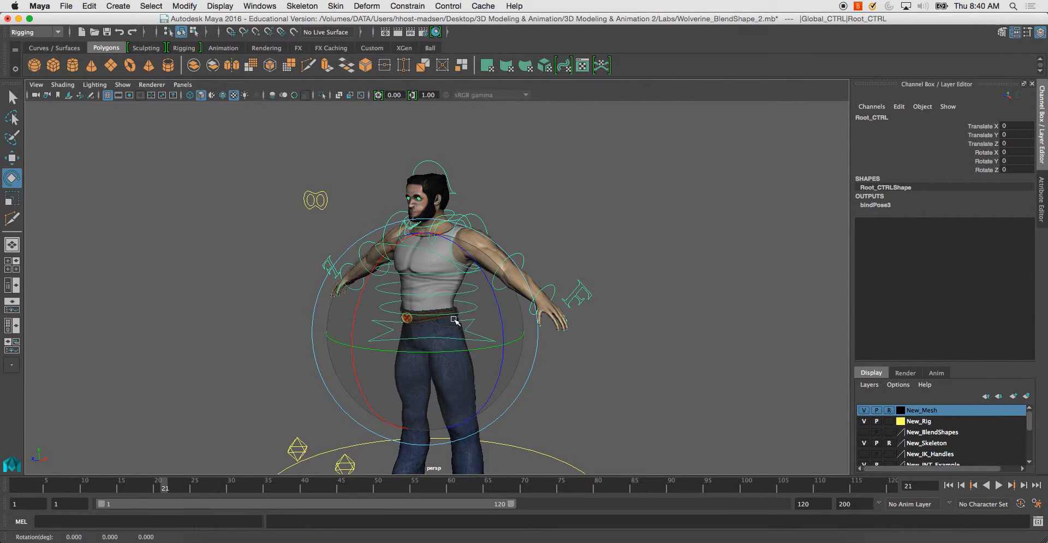
- Rotate L_Shoulder_CTRL to lower the arm and L_Elbow_CTRL to bend the elbow toward the hip
left_click_drag(455, 320, 500, 340)
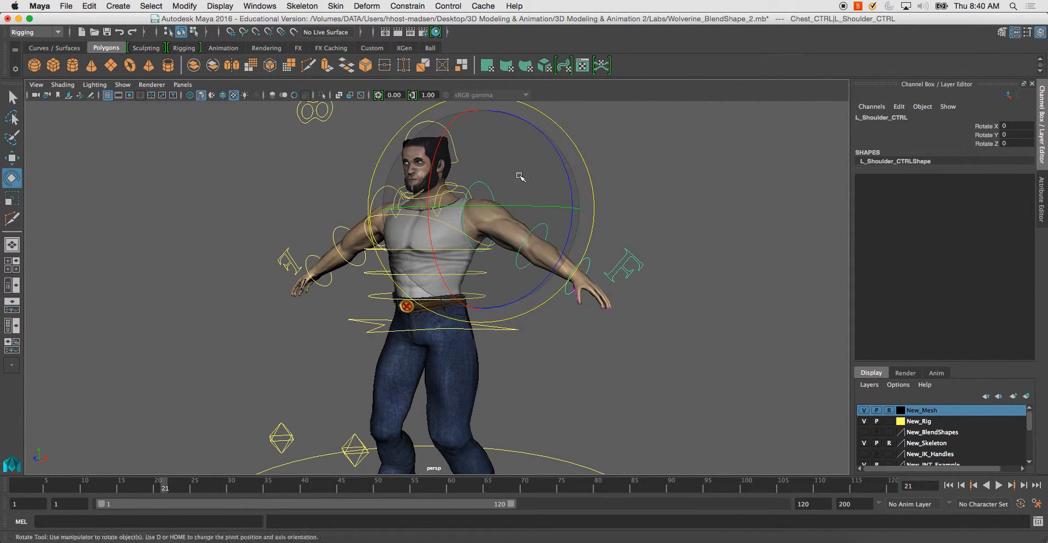
left_click_drag(522, 177, 634, 207)
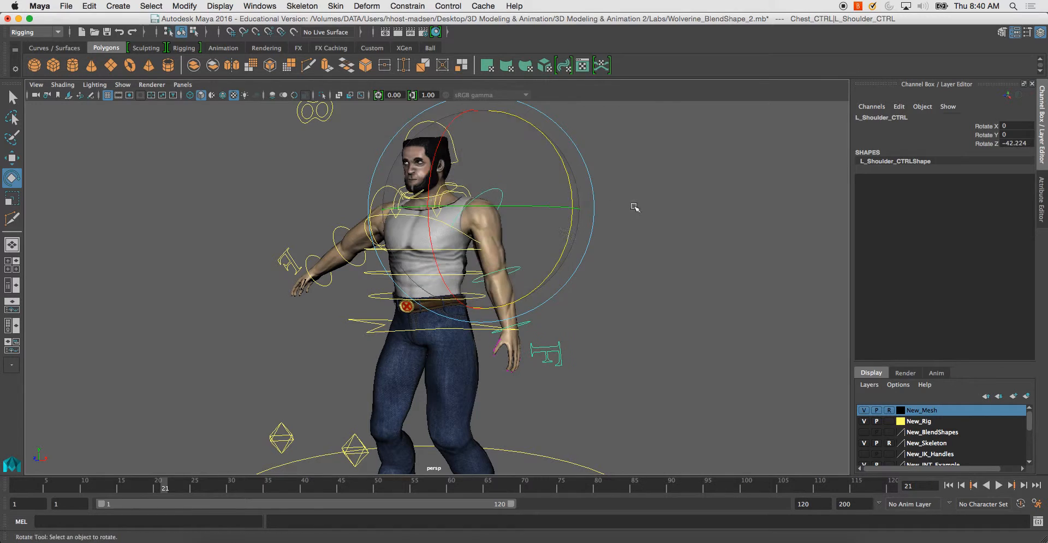
left_click(495, 313)
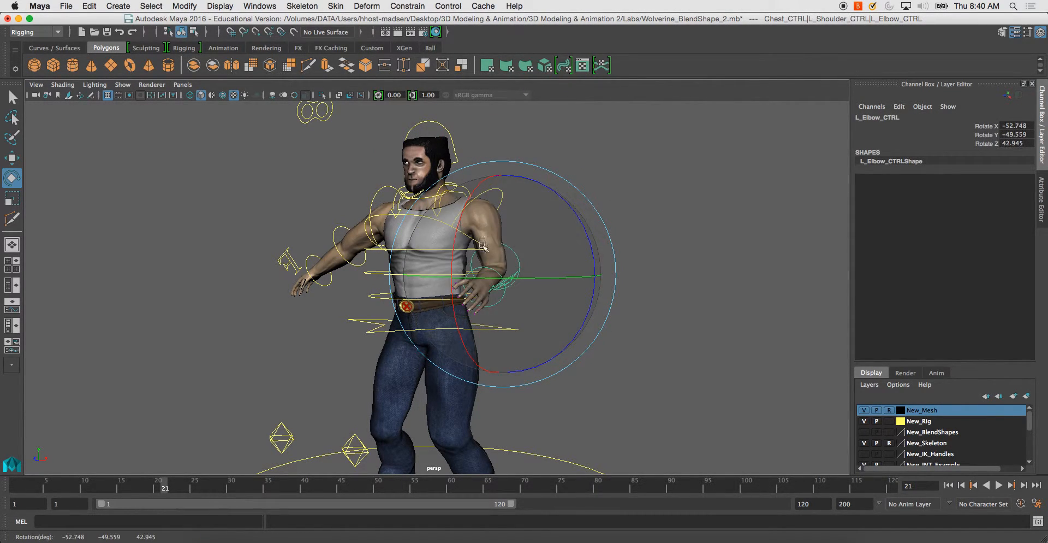
left_click_drag(482, 246, 478, 234)
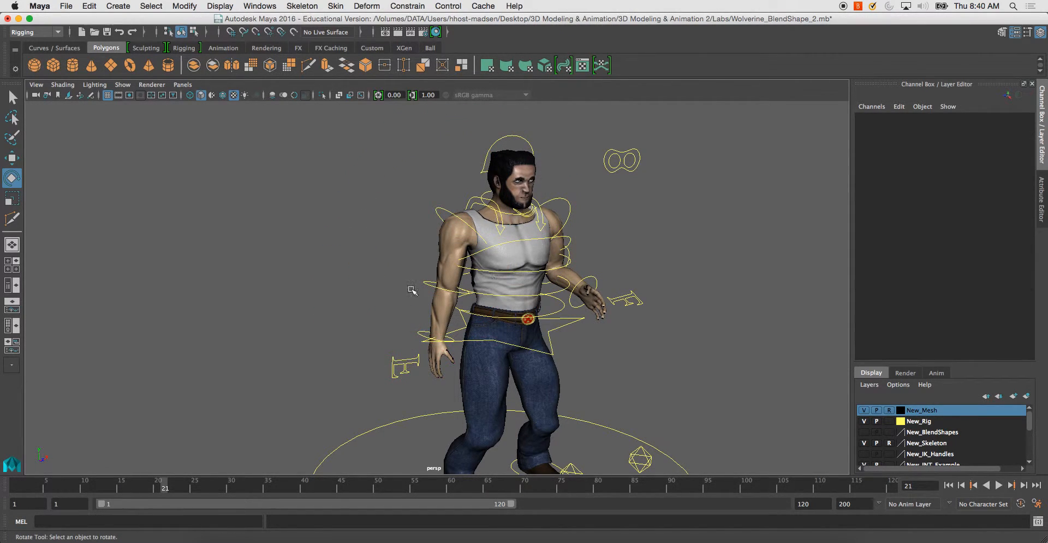
left_click(492, 233)
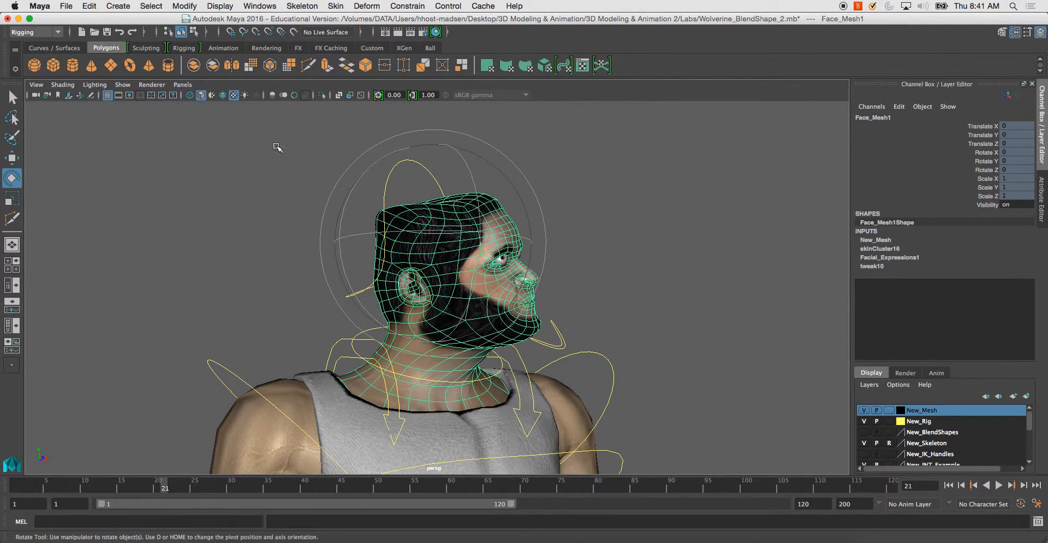
- Start the Paint Skin Weights tool on Face_Mesh1 with its settings shown
left_click(336, 6)
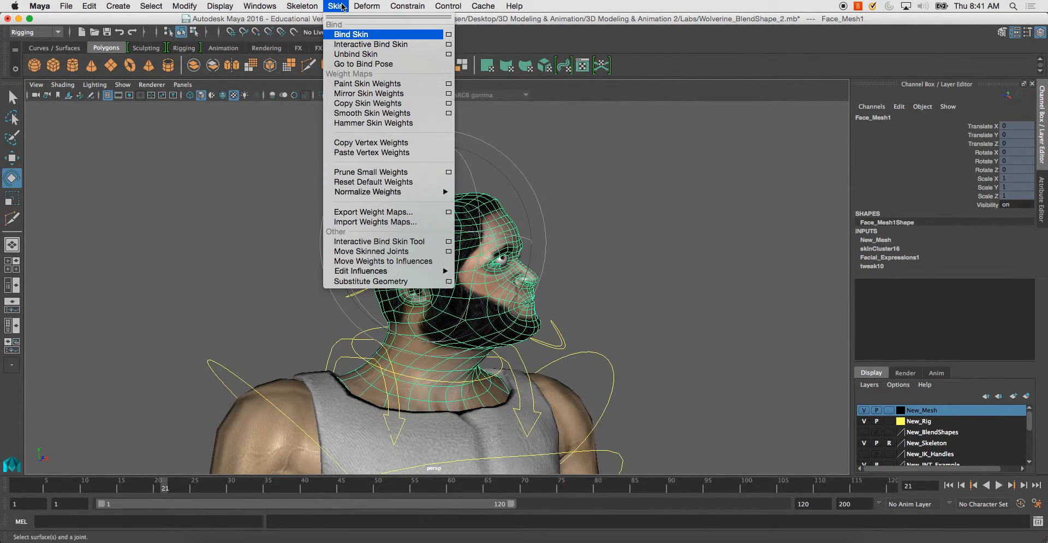
left_click(369, 83)
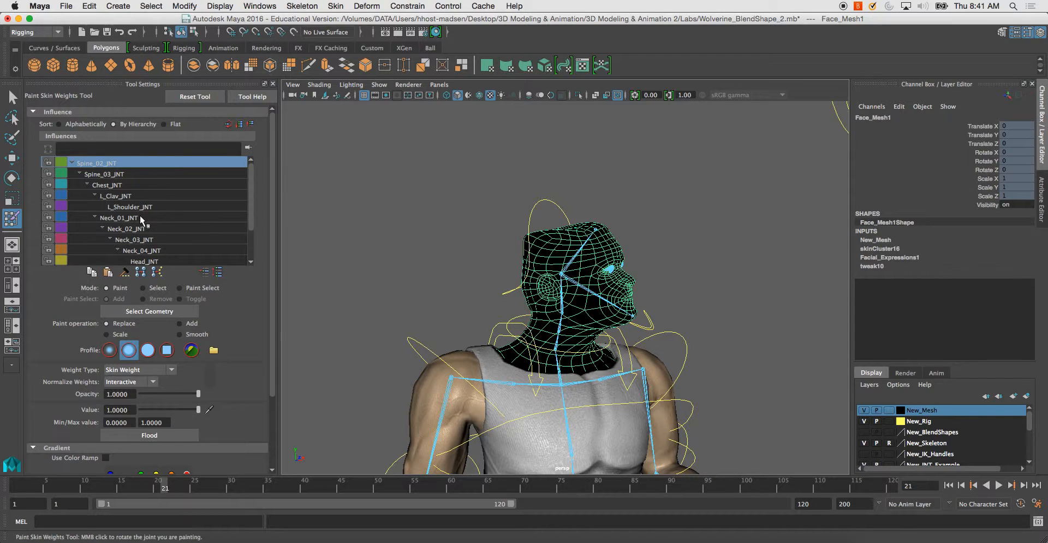
- Paint full head weight onto Neck_04_JNT, then lower brush opacity to blend into Neck_03_JNT
left_click(140, 250)
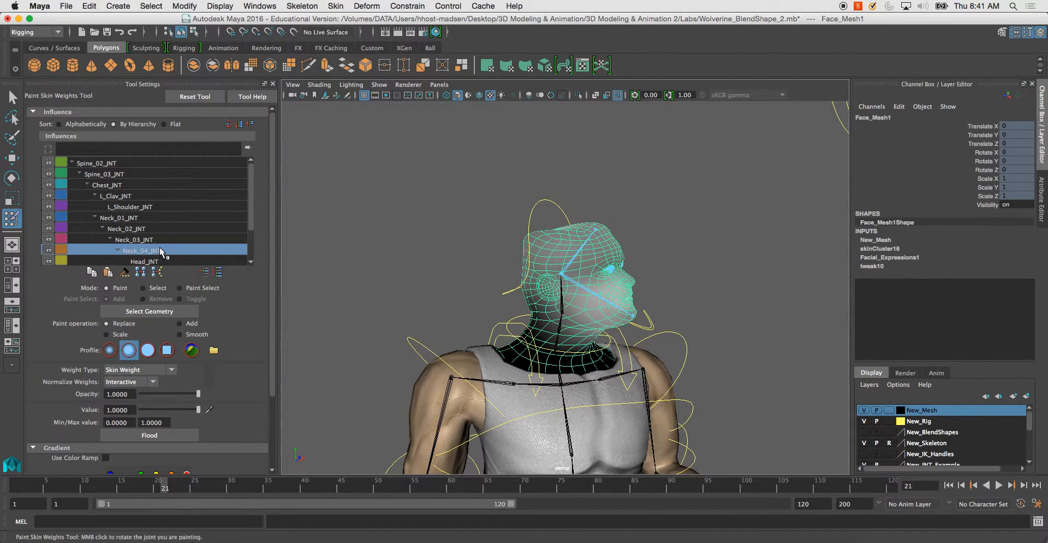
left_click(134, 239)
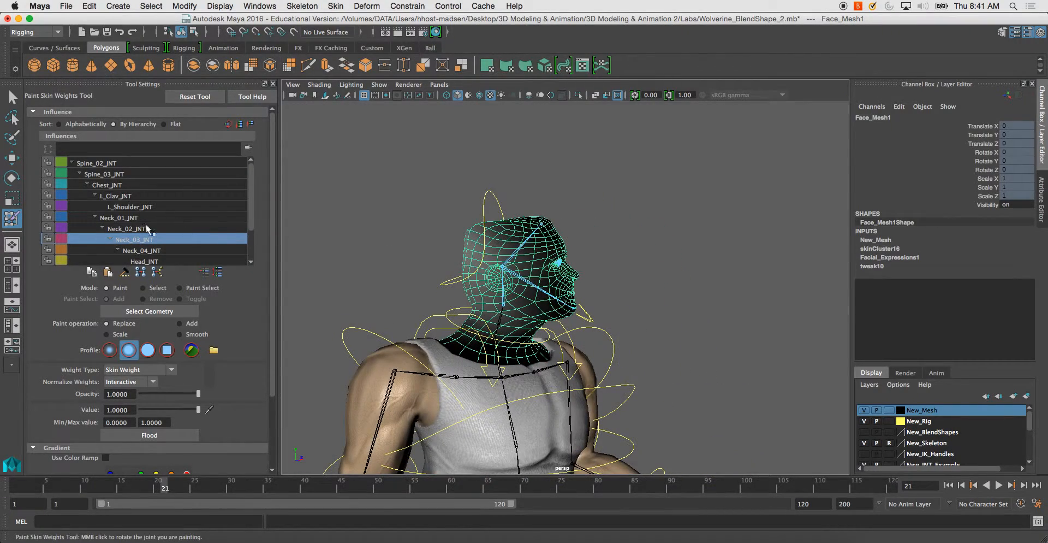
left_click(143, 250)
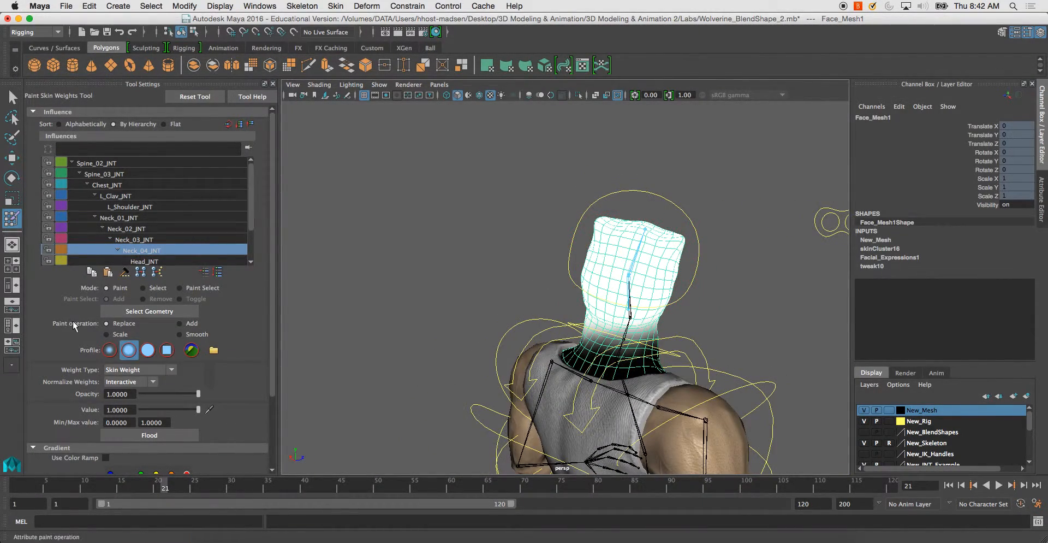
left_click_drag(189, 393, 161, 393)
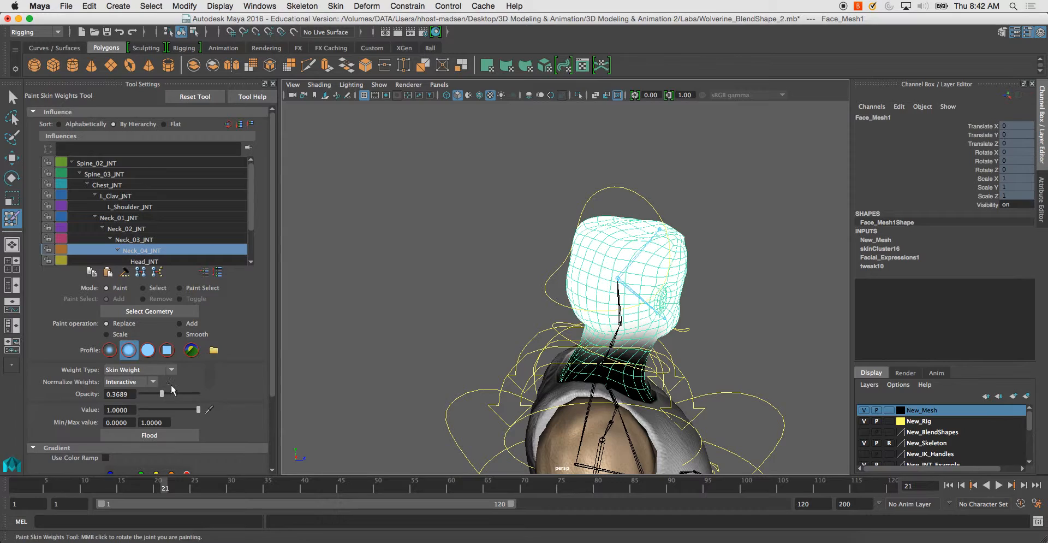
left_click_drag(160, 393, 197, 394)
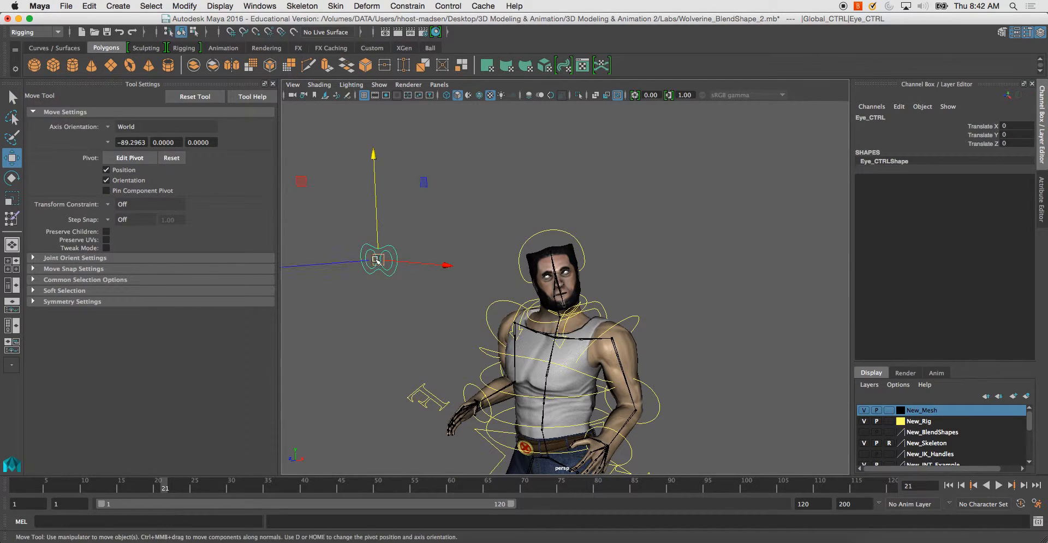
- Drag Eye_CTRL sideways to redirect Wolverine's gaze and check it from another angle
left_click_drag(378, 260, 669, 274)
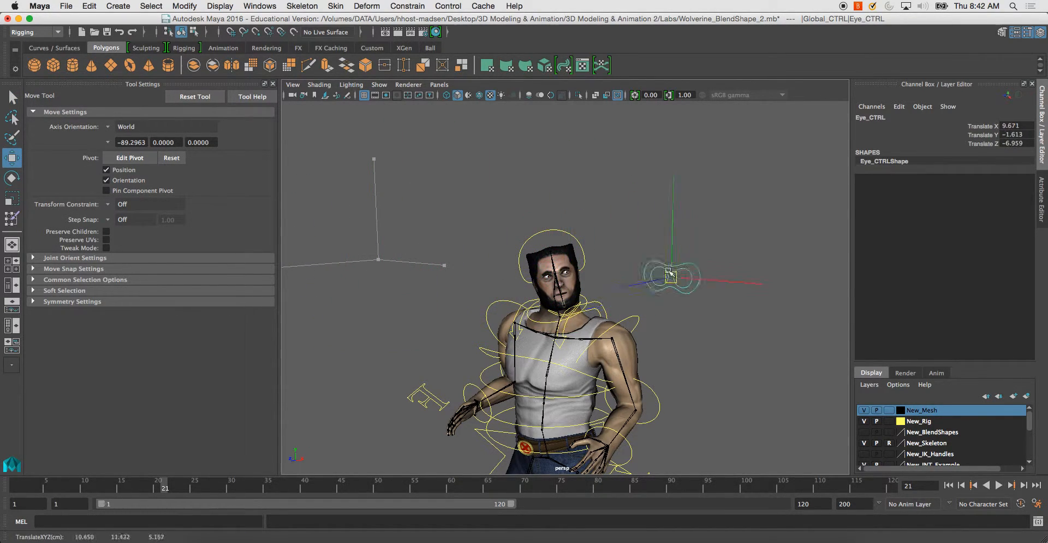
left_click_drag(672, 274, 636, 256)
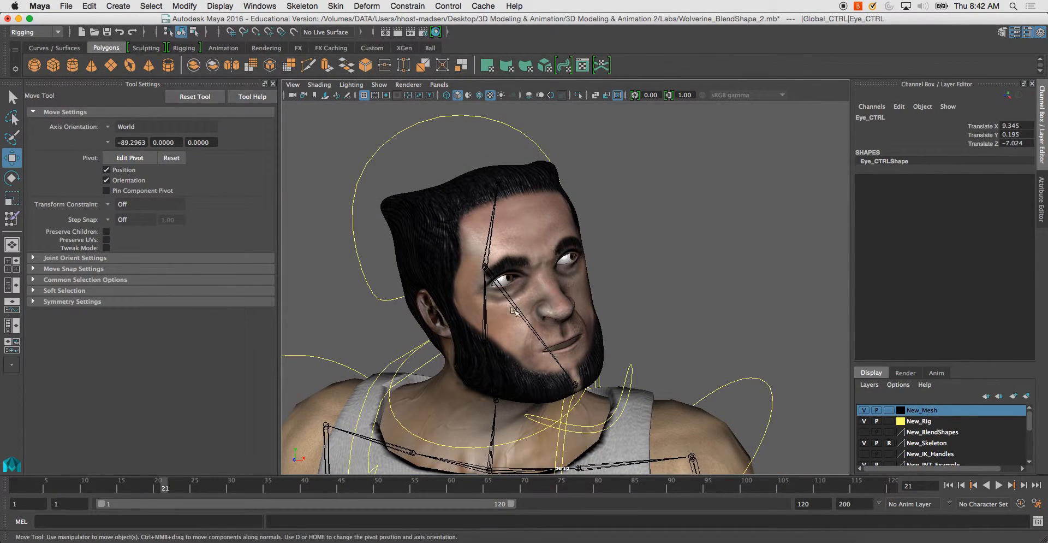
left_click_drag(515, 310, 598, 294)
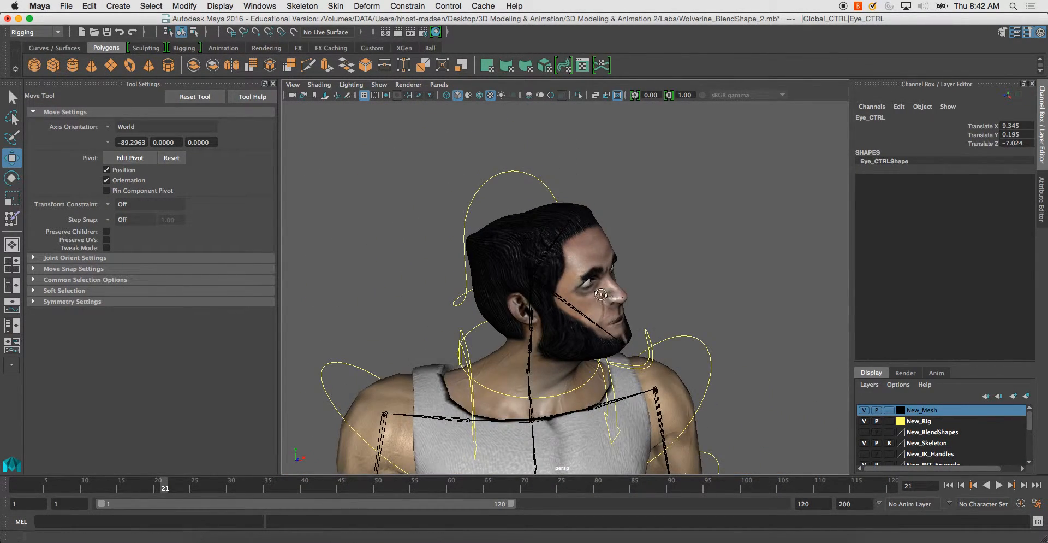